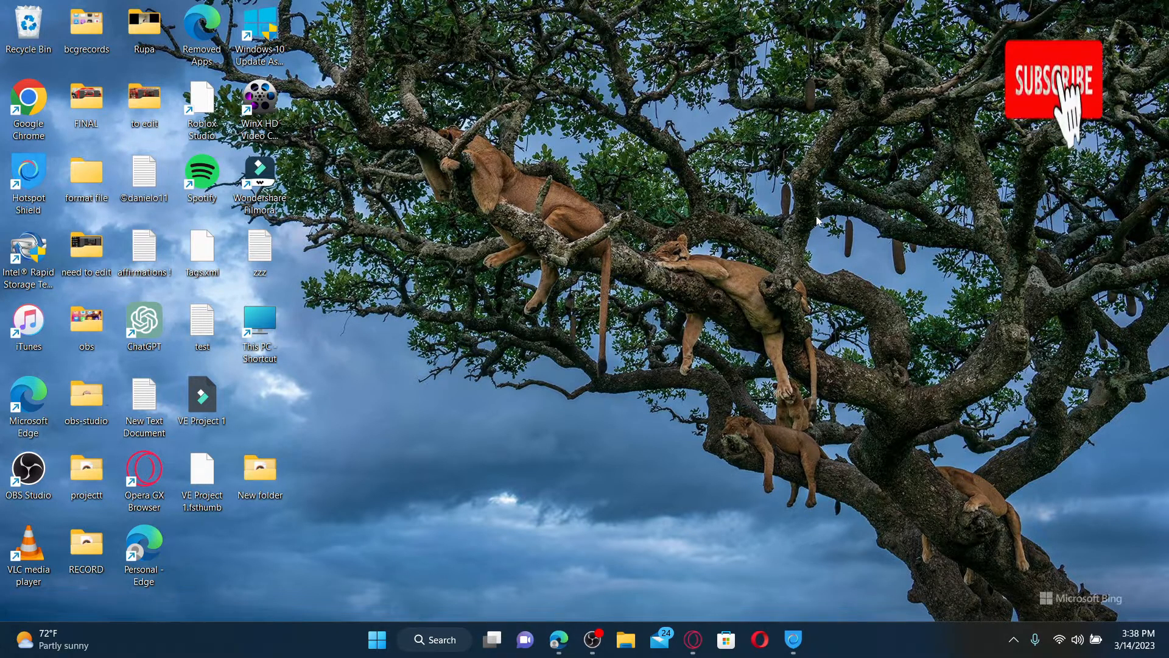
click(1054, 82)
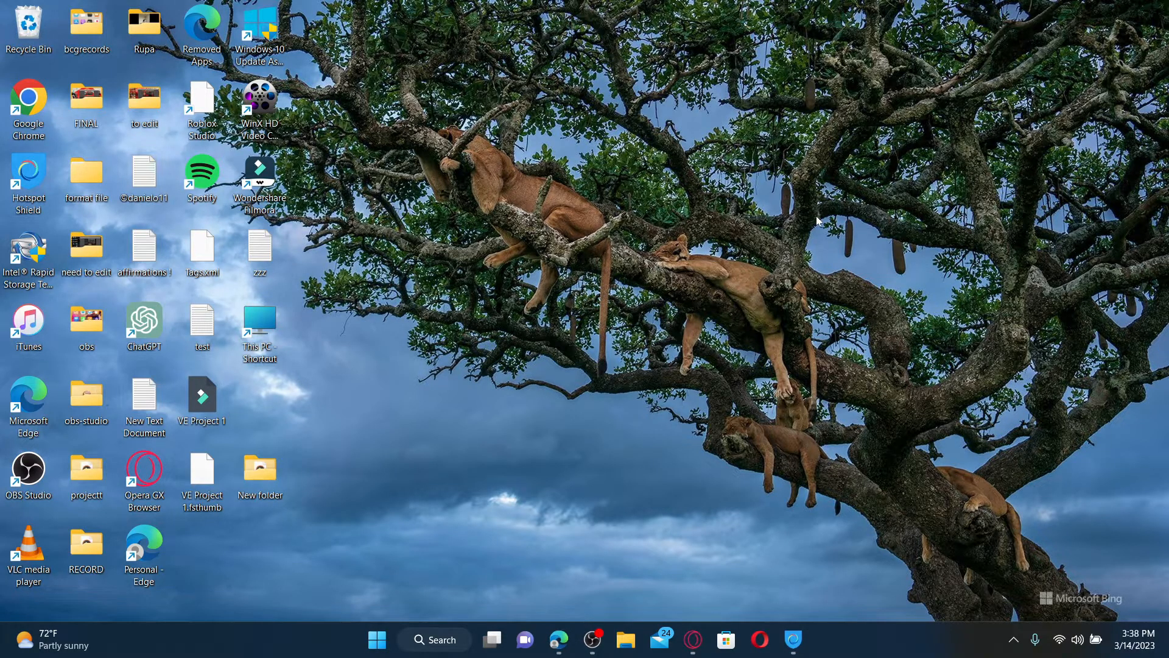
mouse_move(583, 466)
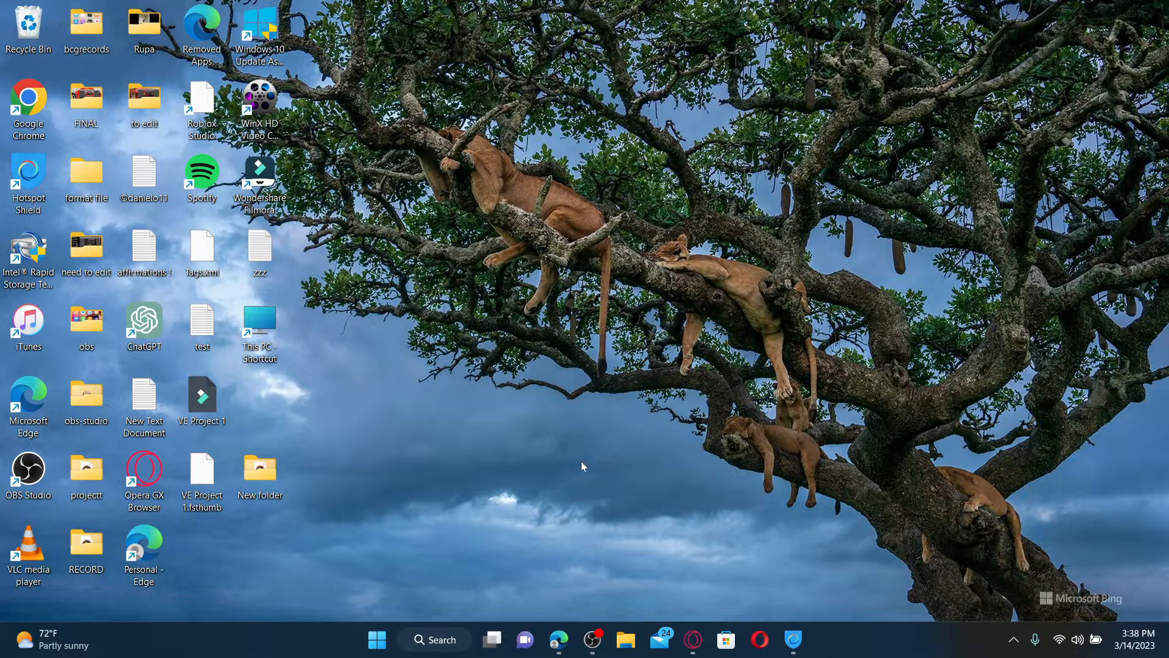
click(558, 639)
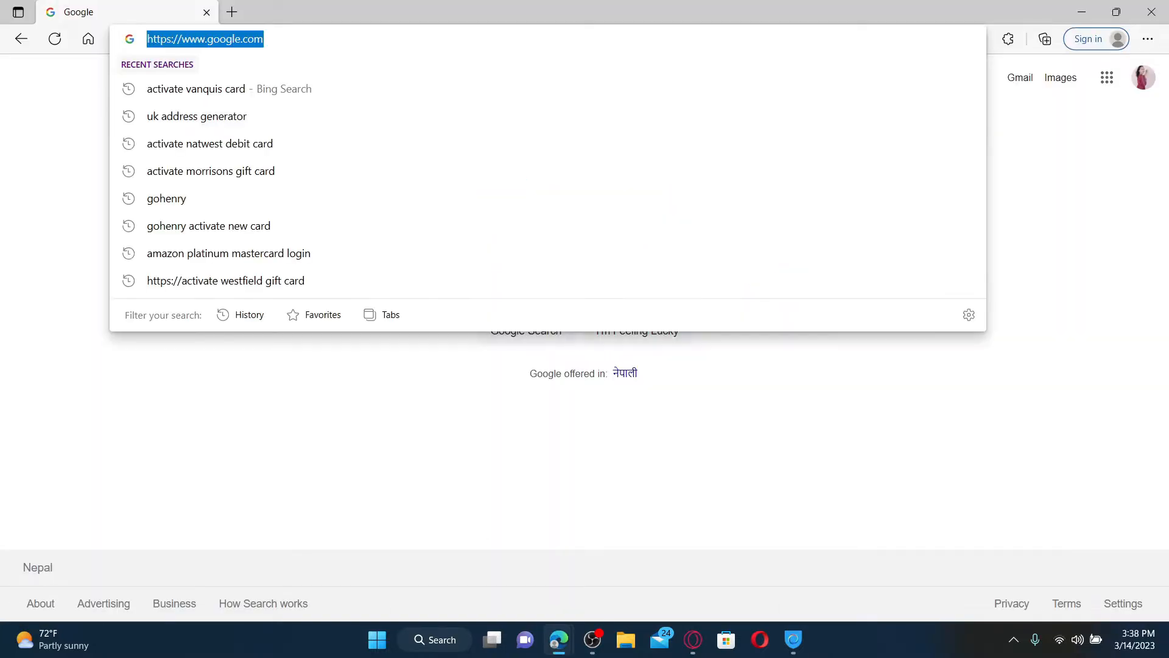
text(www.vanquis.co.uk)
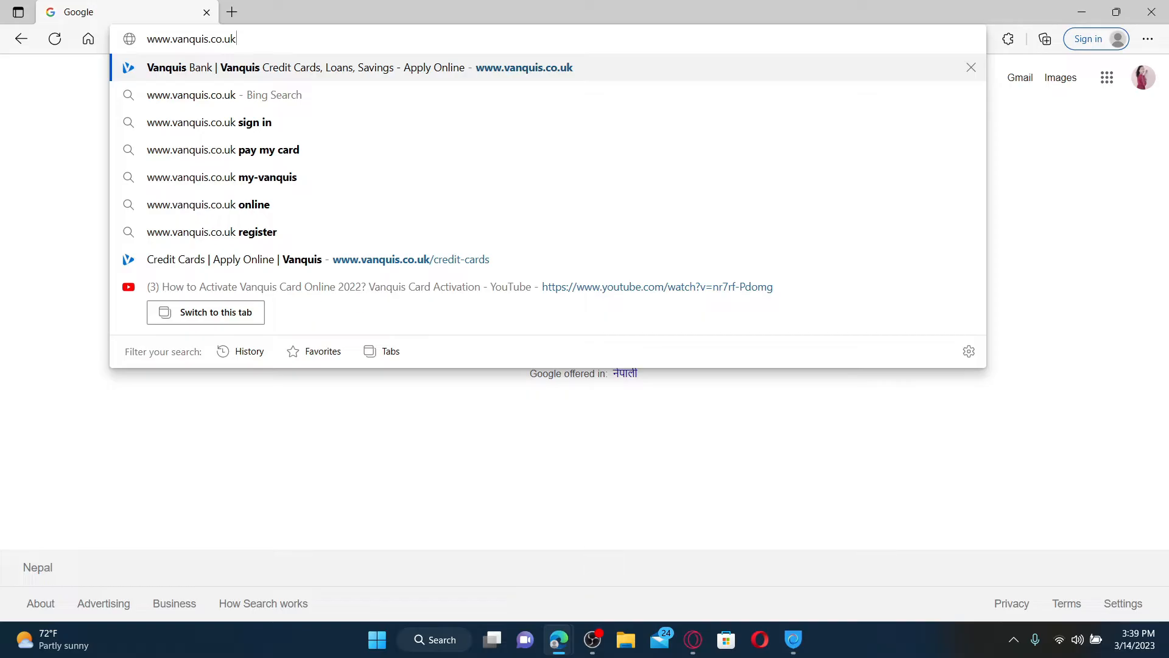
key(Enter)
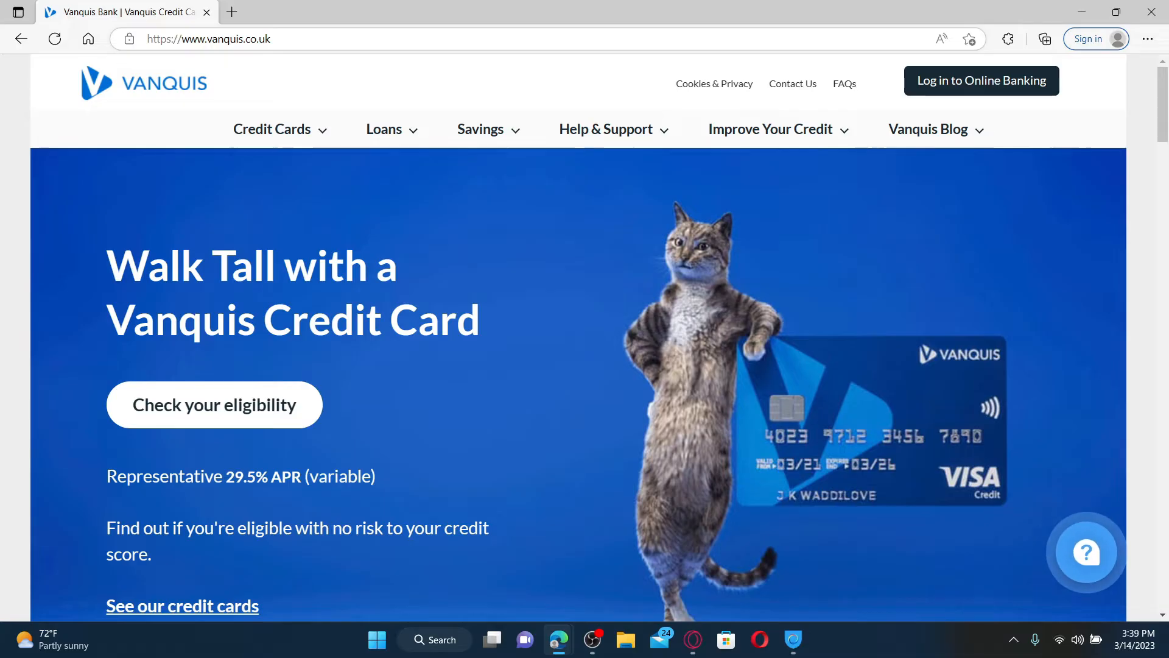
mouse_move(975, 78)
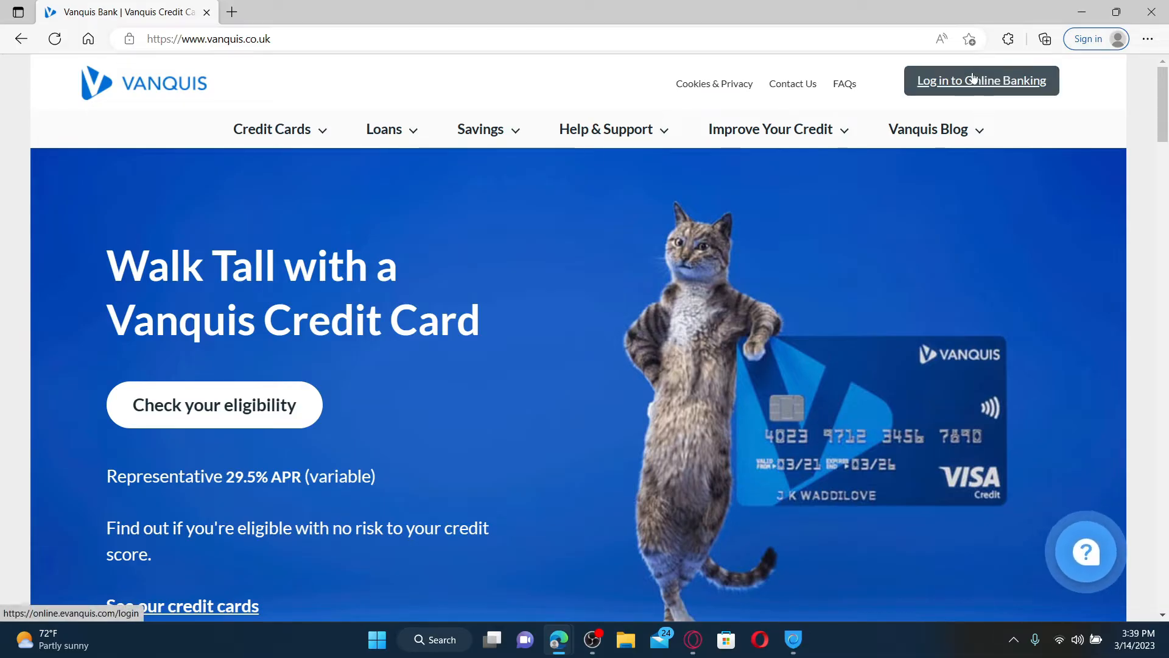
Step: Reach the Online Banking card login form via 'Log in to Online Banking' and 'Log in'
click(982, 80)
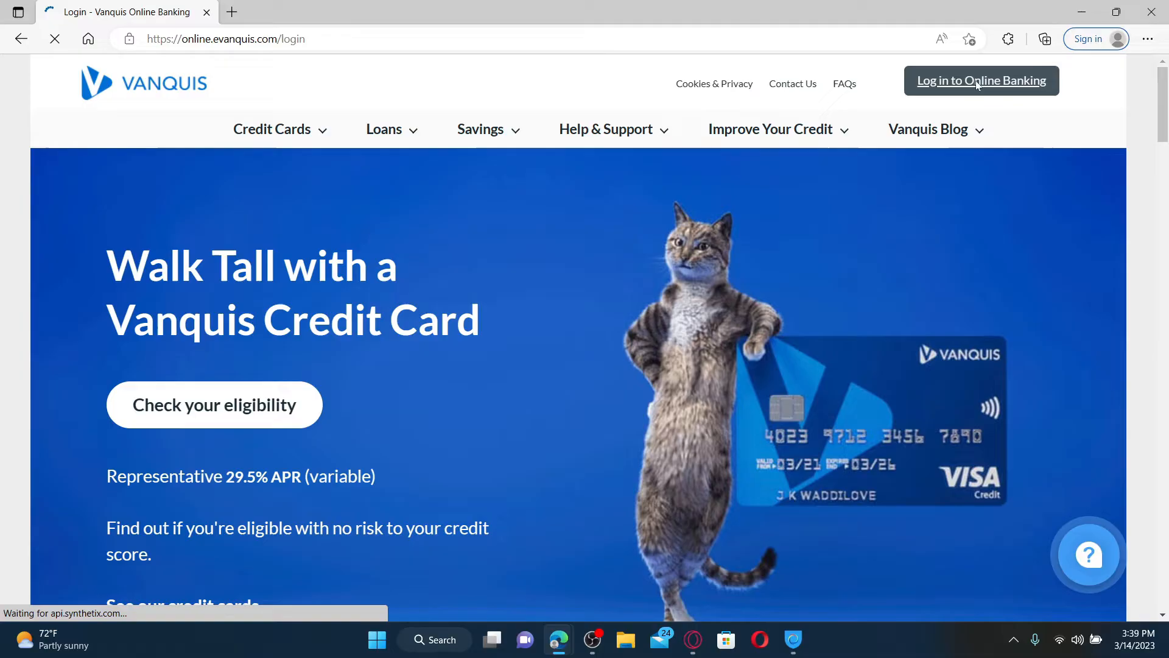
click(981, 80)
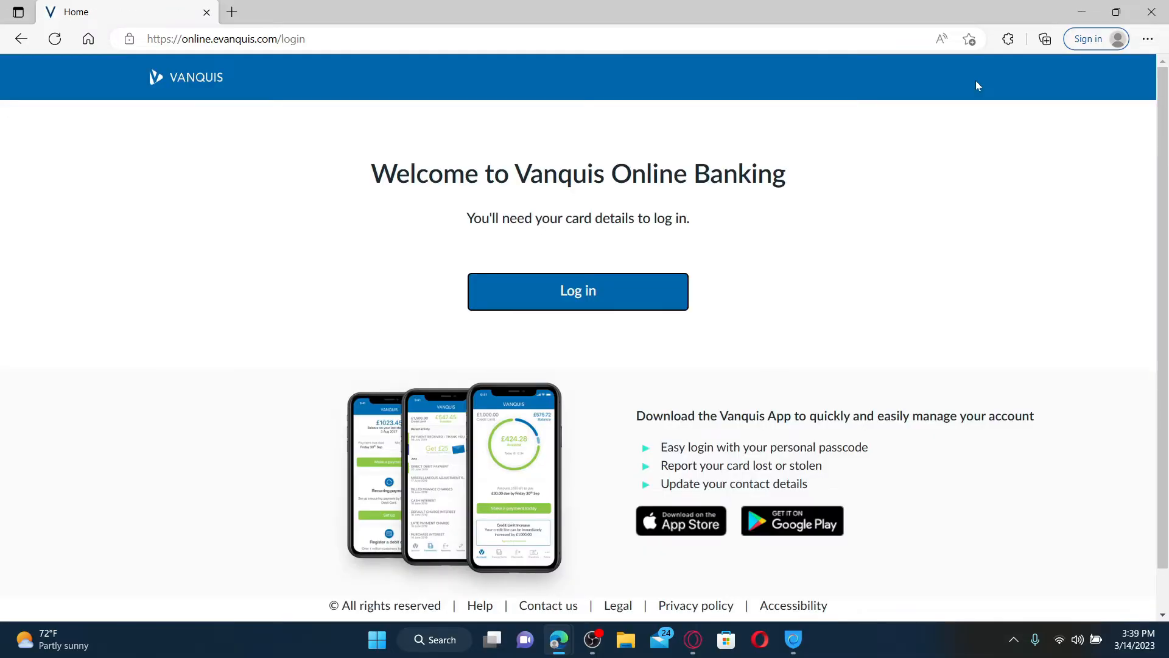
click(578, 291)
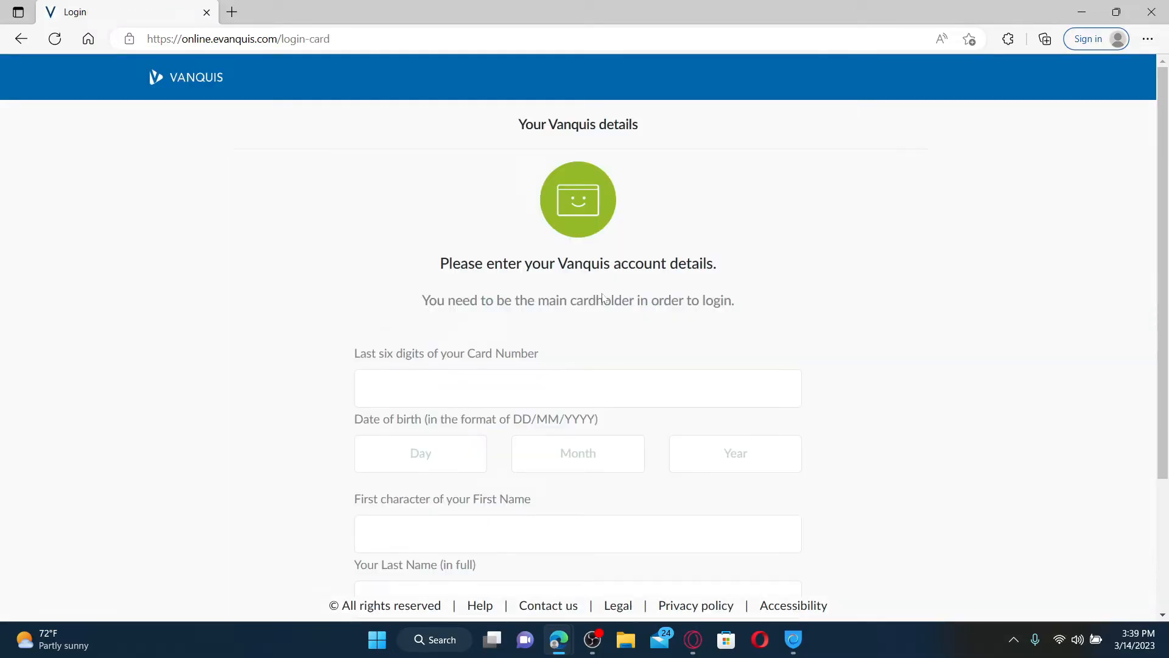
Step: Enter the card digits, date of birth (day 15), first initial and last name starting 'Du' in the form
scroll(down, 3)
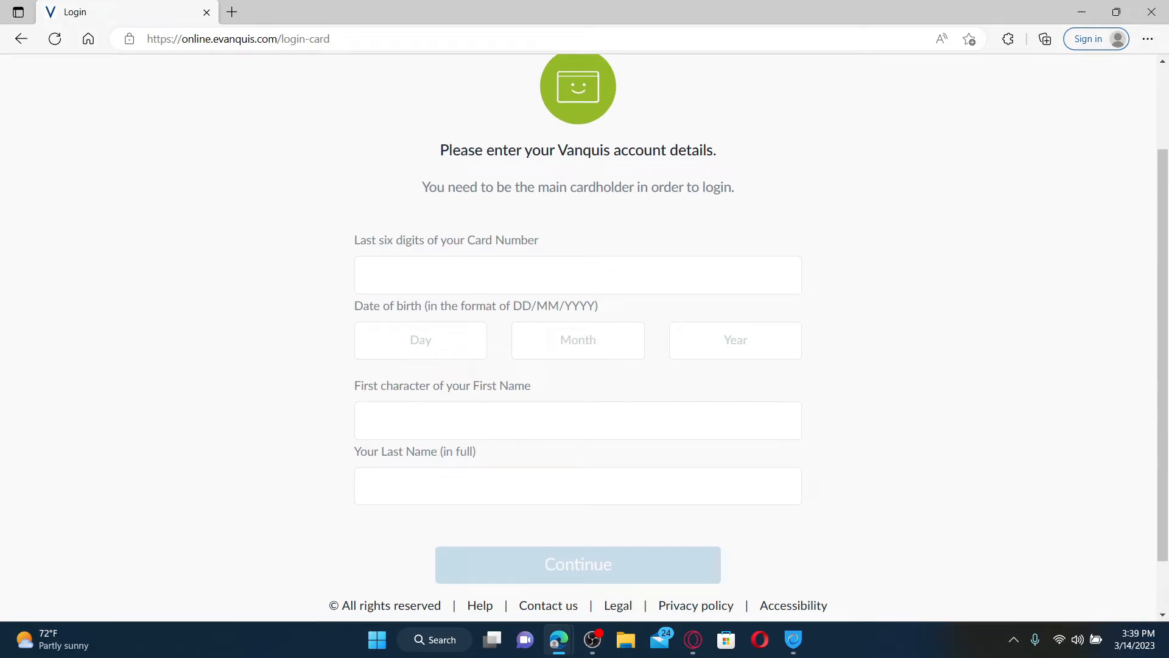
click(576, 275)
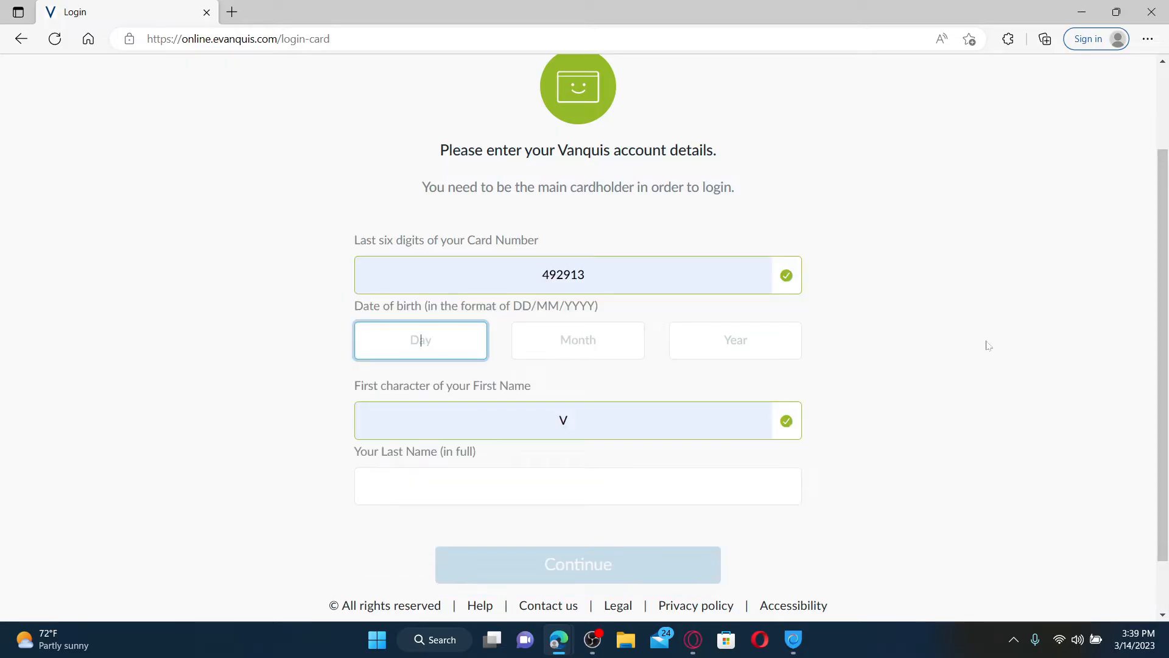
text(15)
click(578, 339)
text(04)
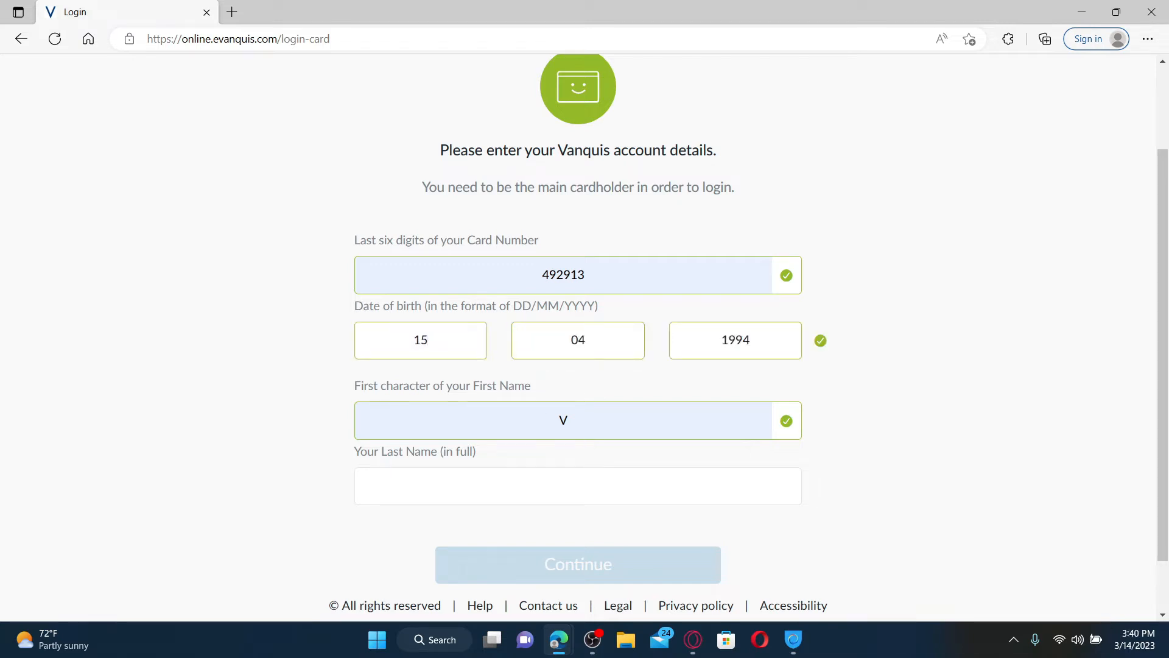
text(Dulal)
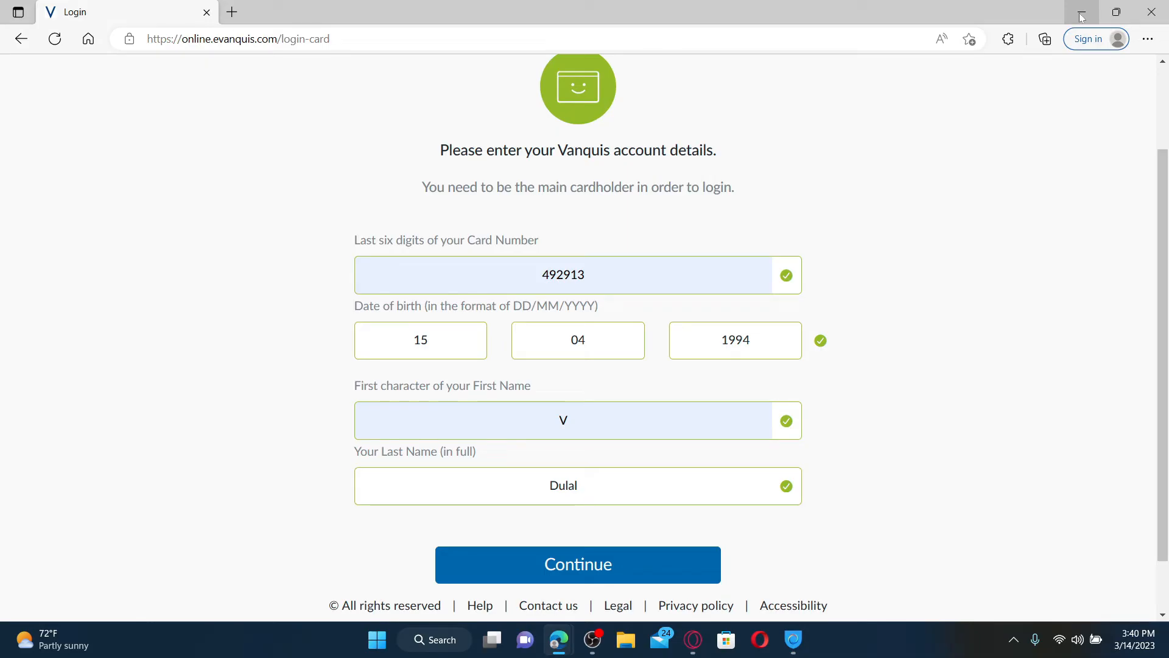
mouse_move(1005, 5)
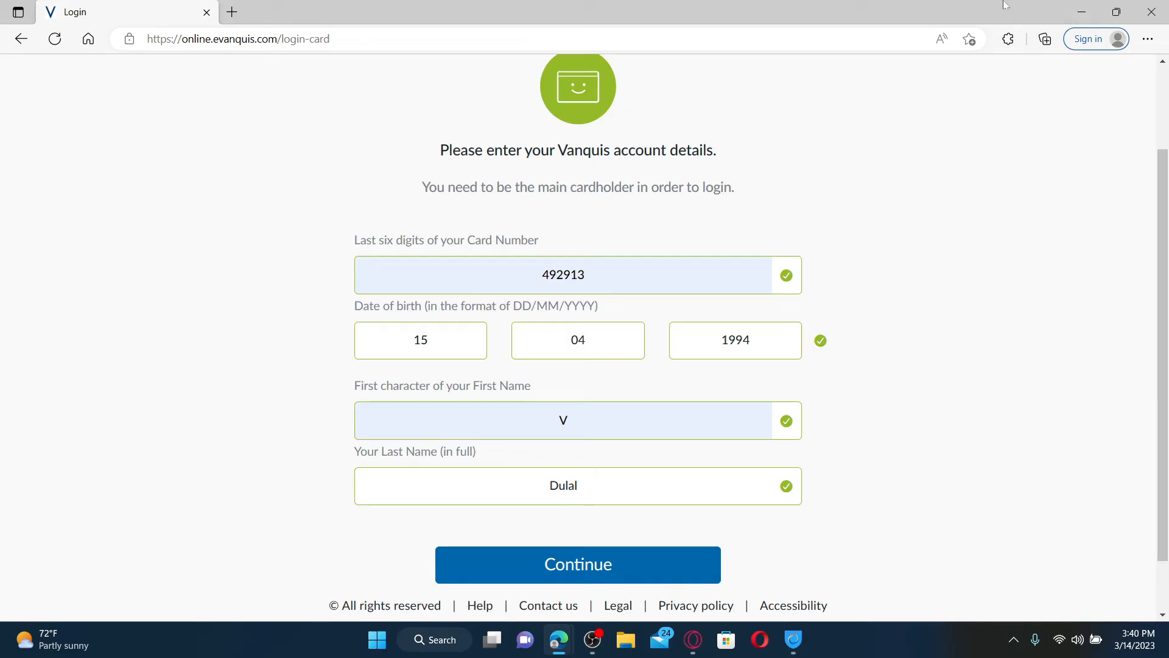